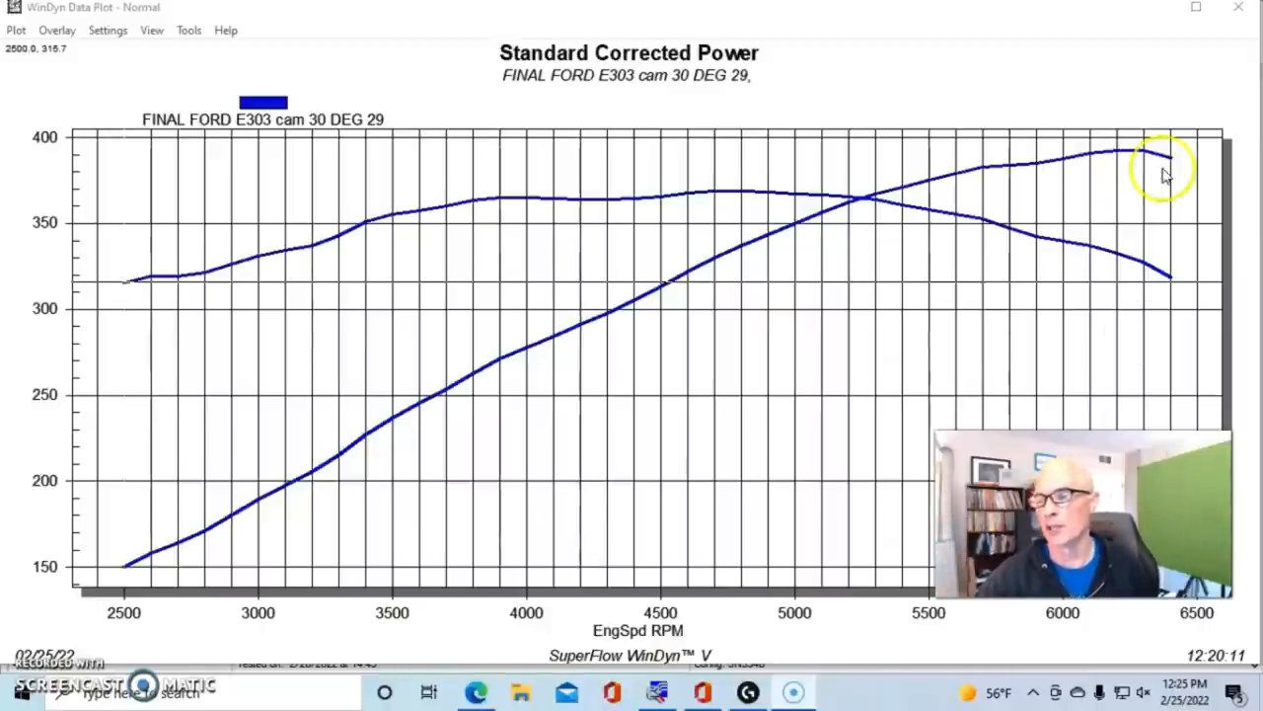
Step: Mark the cam 30 curve near 4800 RPM to read its roughly 369 lb-ft torque peak
click(1144, 161)
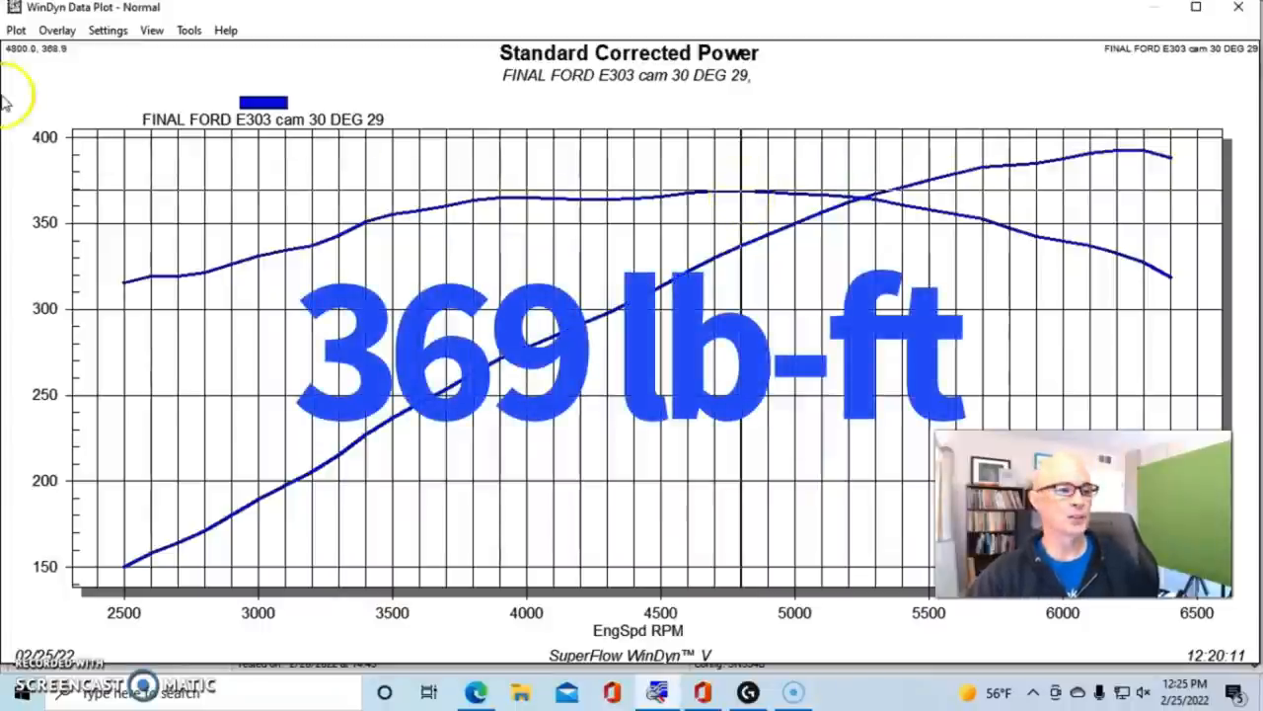
Step: Overlay the FINAL FORD E303 cam 35 DEG 28 run onto the cam 30 graph
click(55, 30)
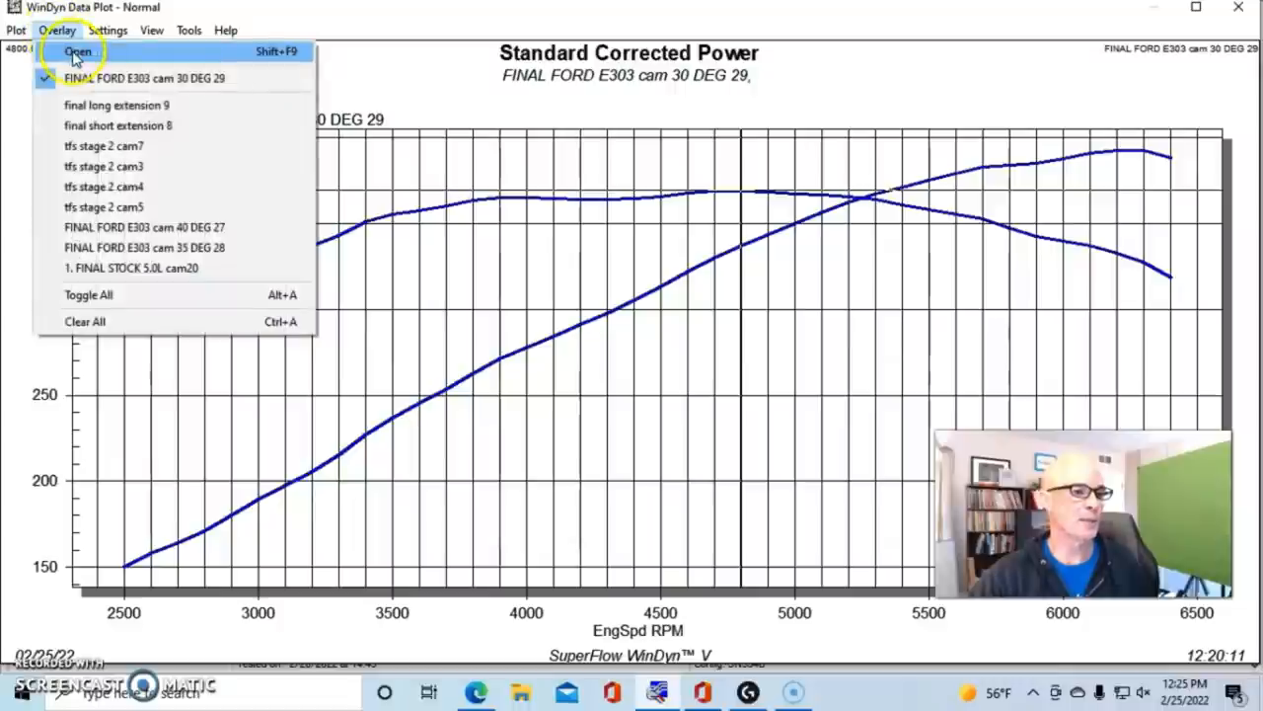
click(77, 51)
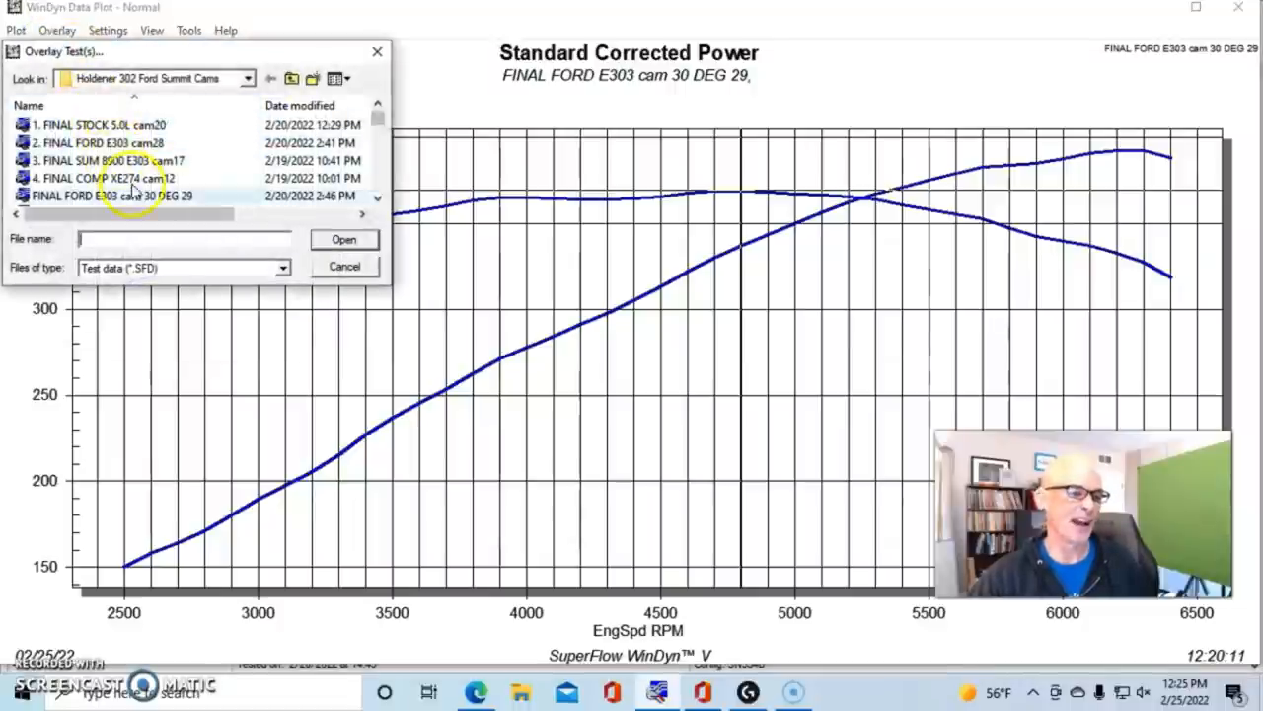
scroll(down, 3)
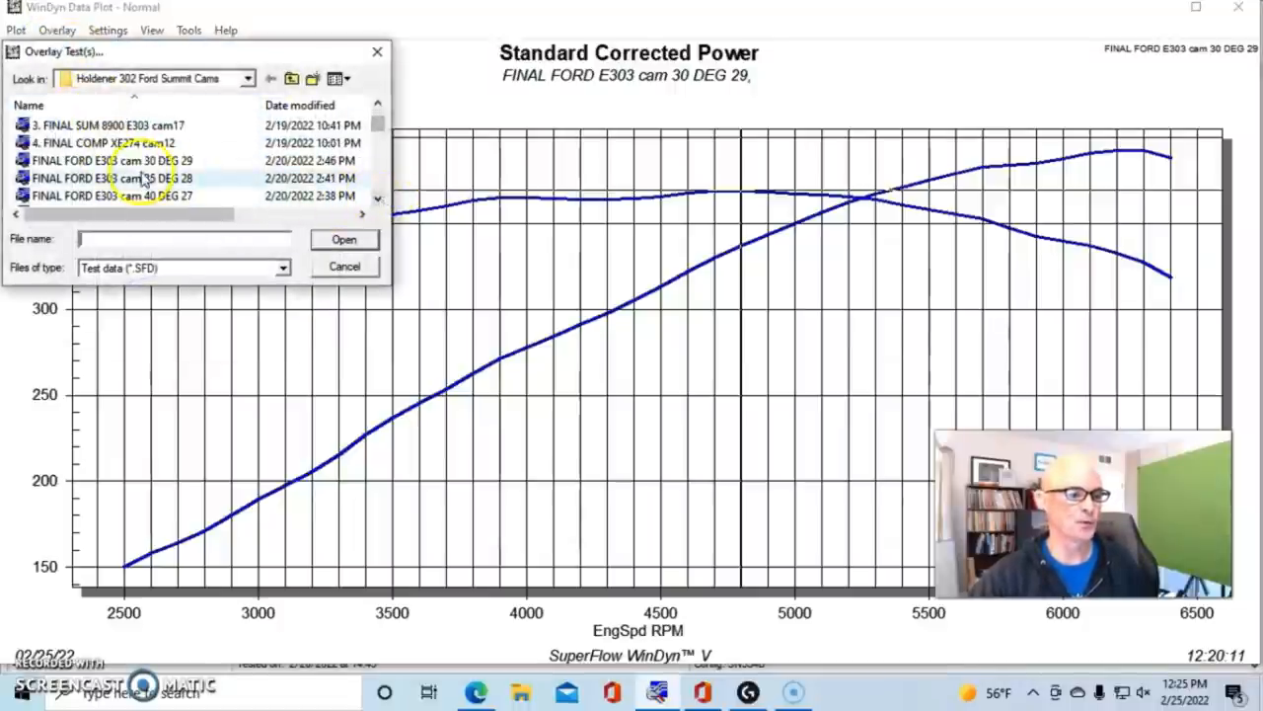
click(110, 178)
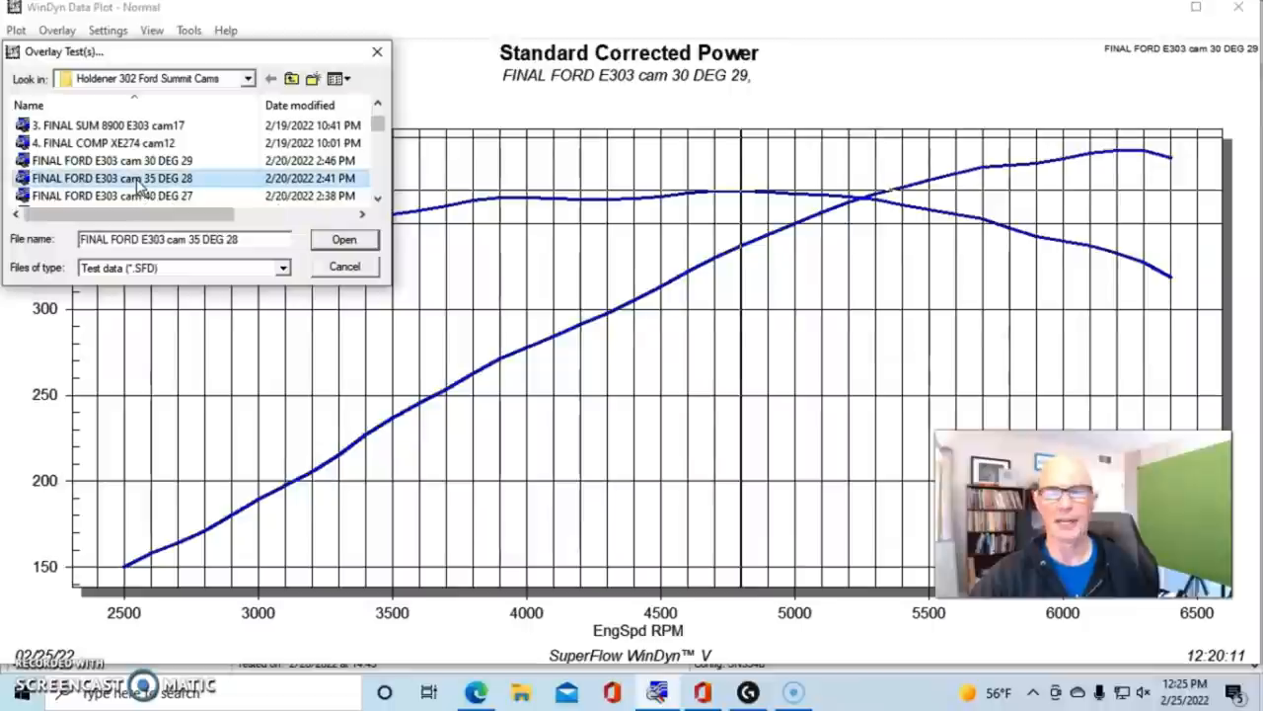
click(344, 239)
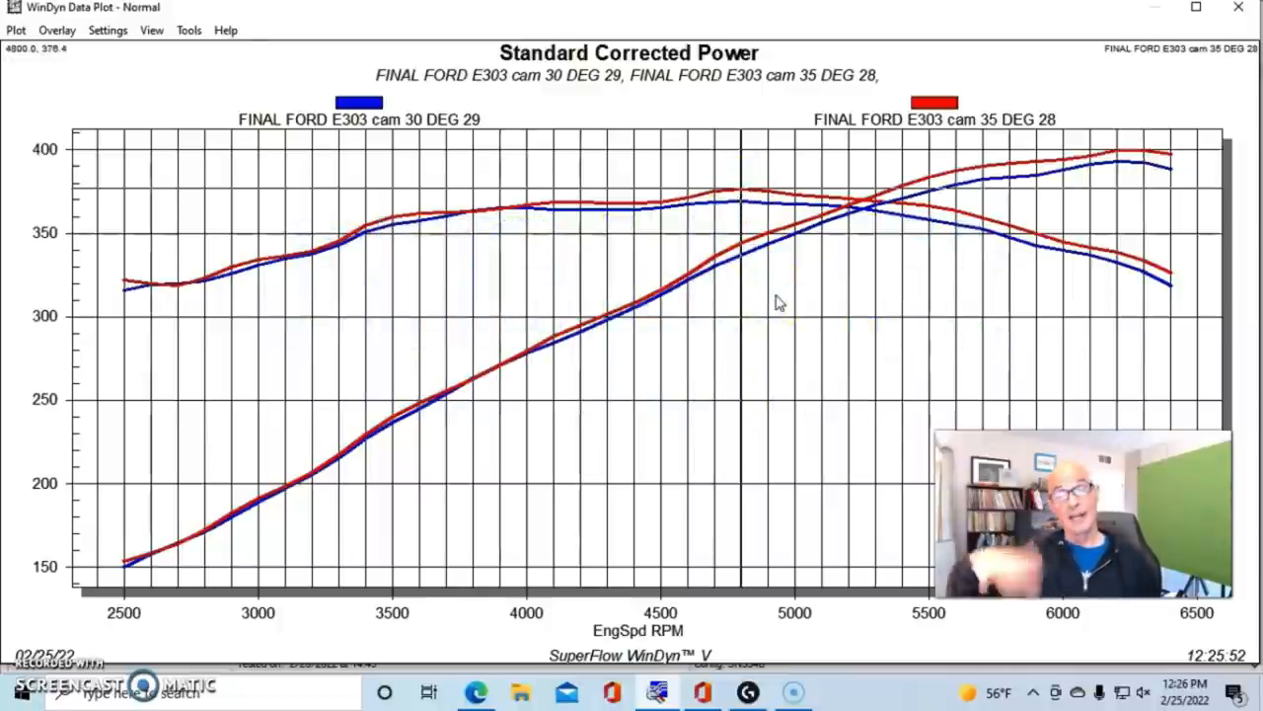
mouse_move(95, 20)
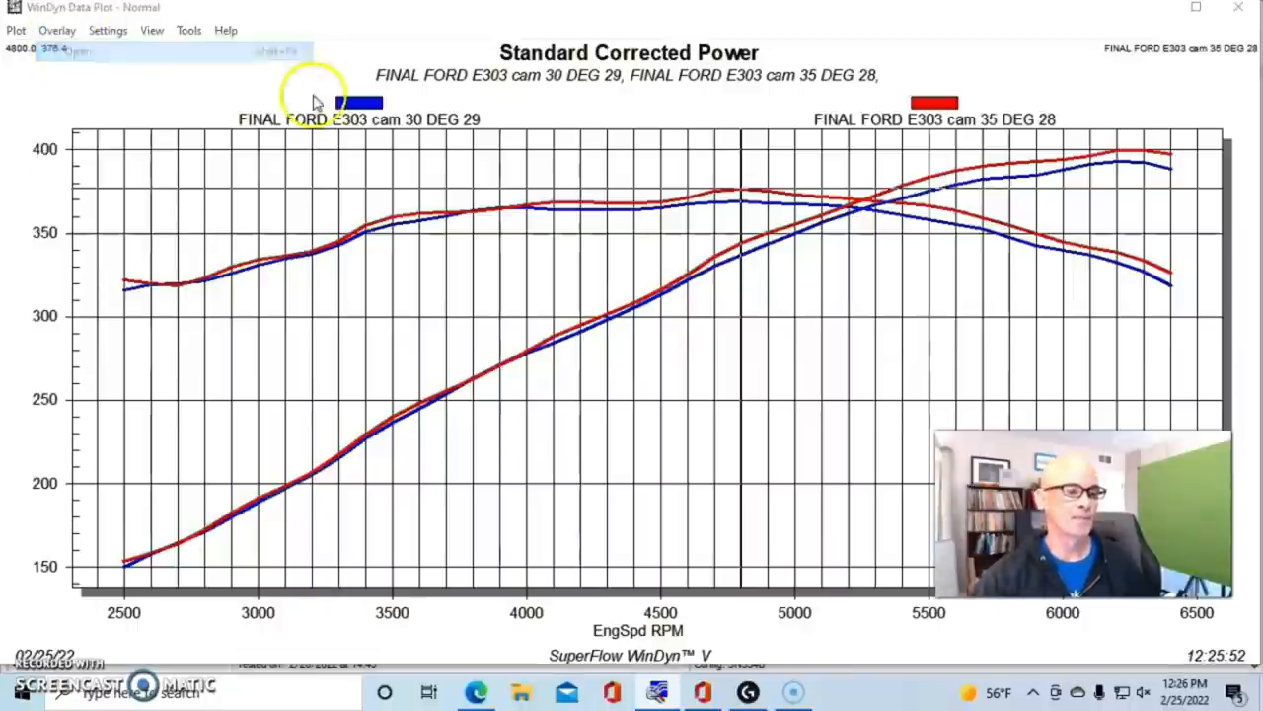
Step: Overlay the cam 40 DEG 27 run as a third curve
click(55, 29)
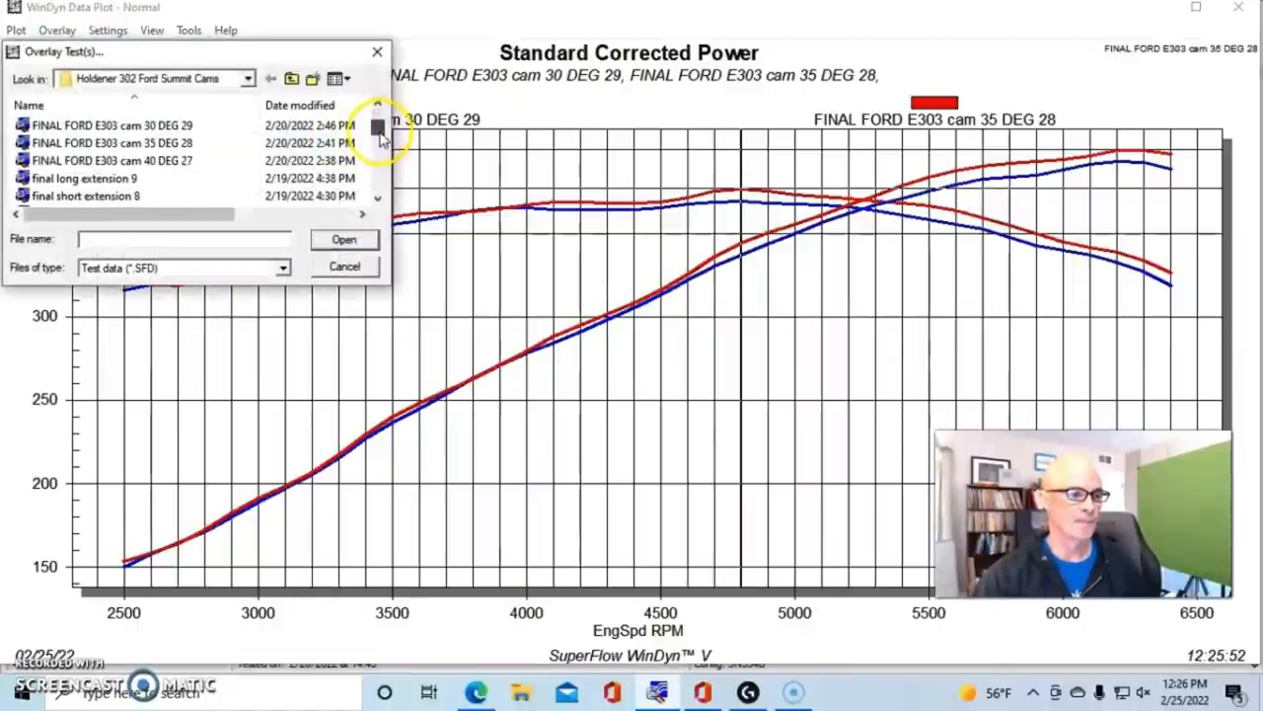
click(344, 239)
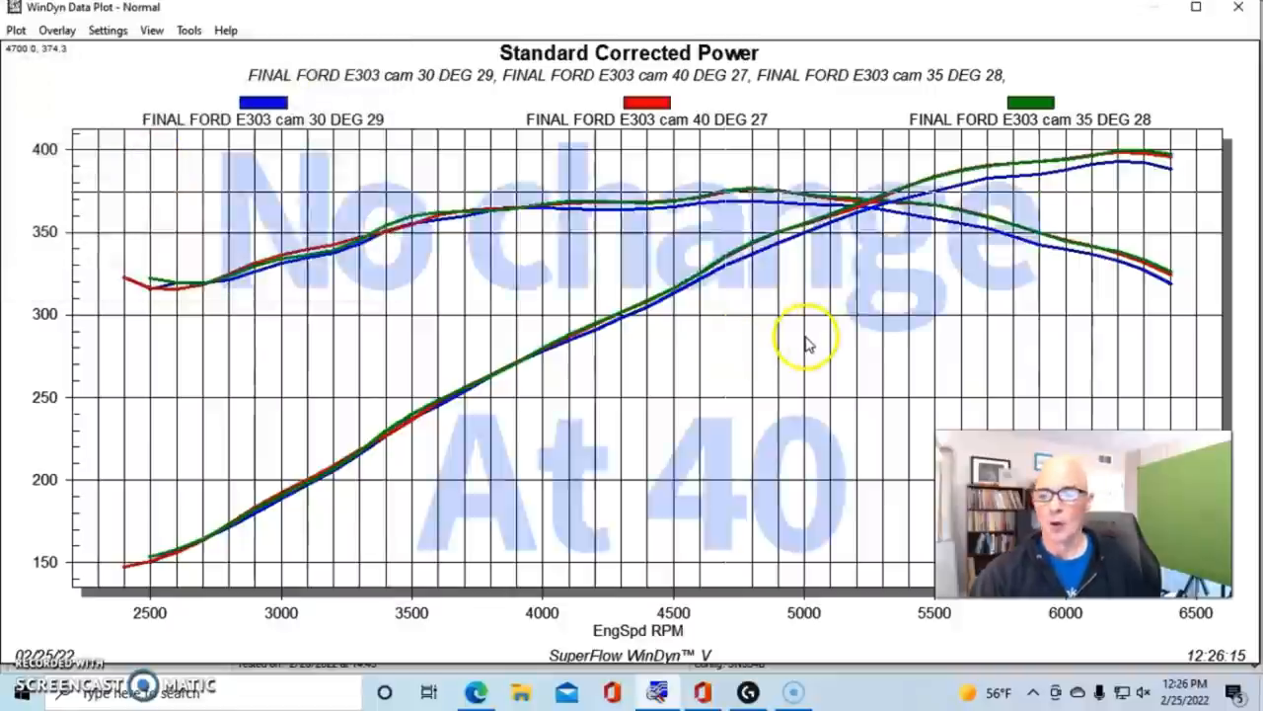